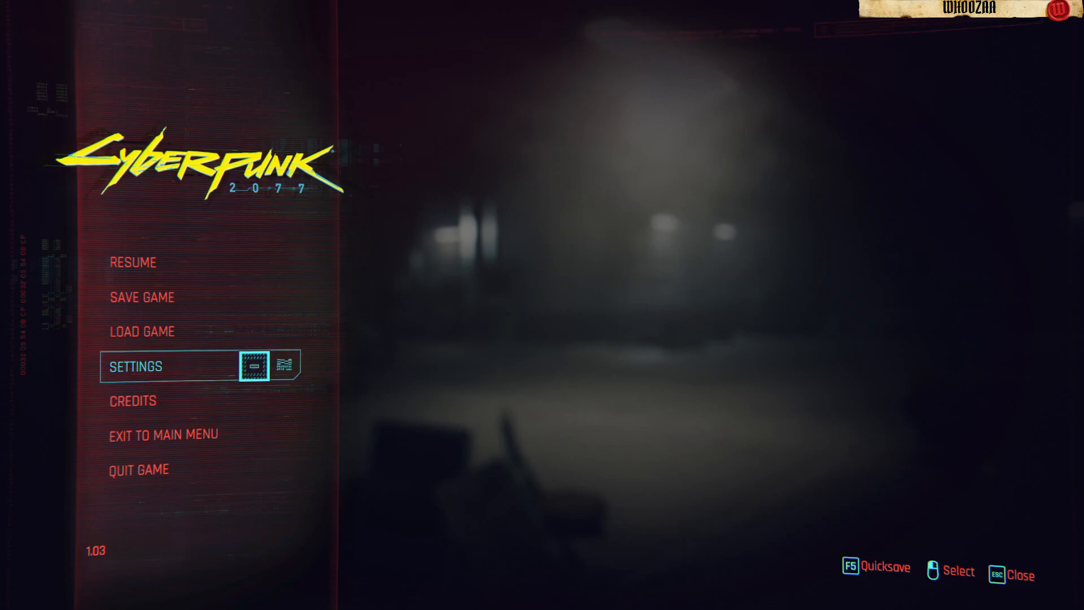
Enter Settings from the pause menu, landing on the Video display options
{"action": "left_click", "coordinate": [135, 366]}
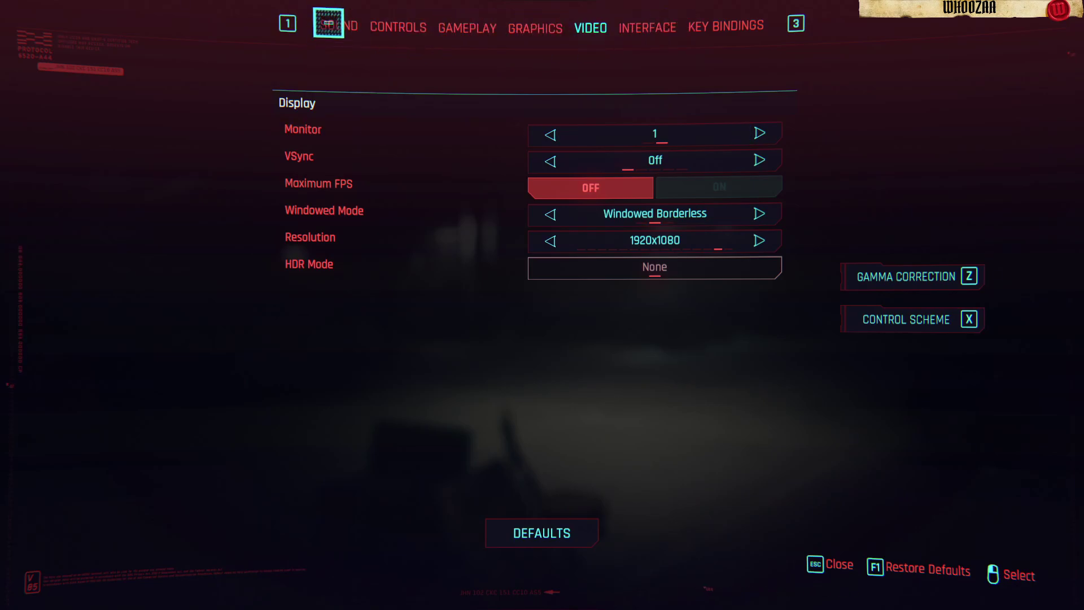
Review the Sound options, confirming Disable Copyrighted Music is ON and master volume 55
{"action": "left_click", "coordinate": [339, 26]}
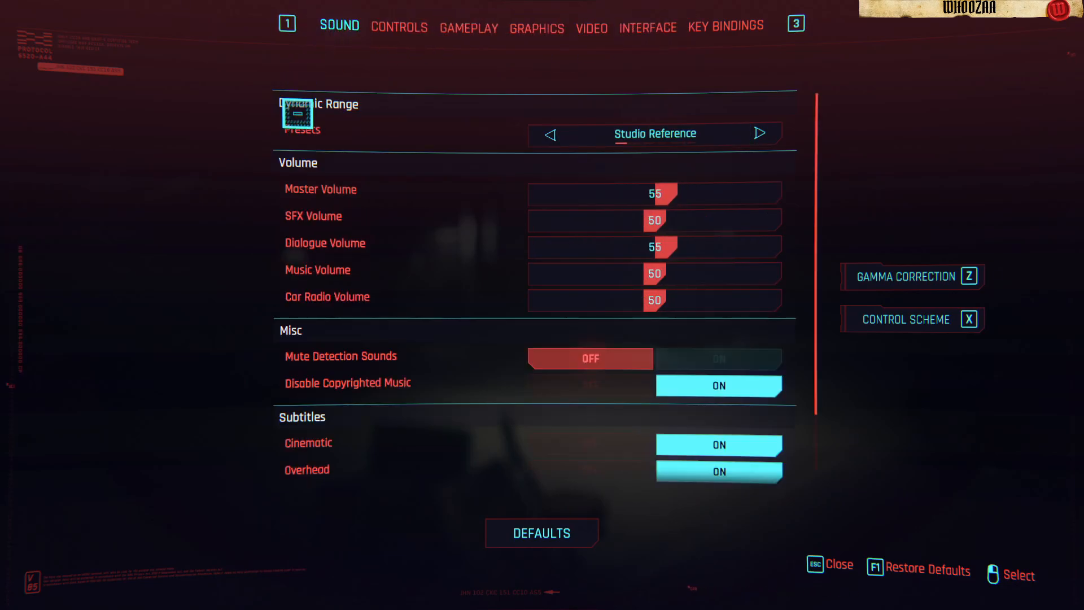
{"action": "scroll", "scroll_direction": "down", "scroll_amount": 3}
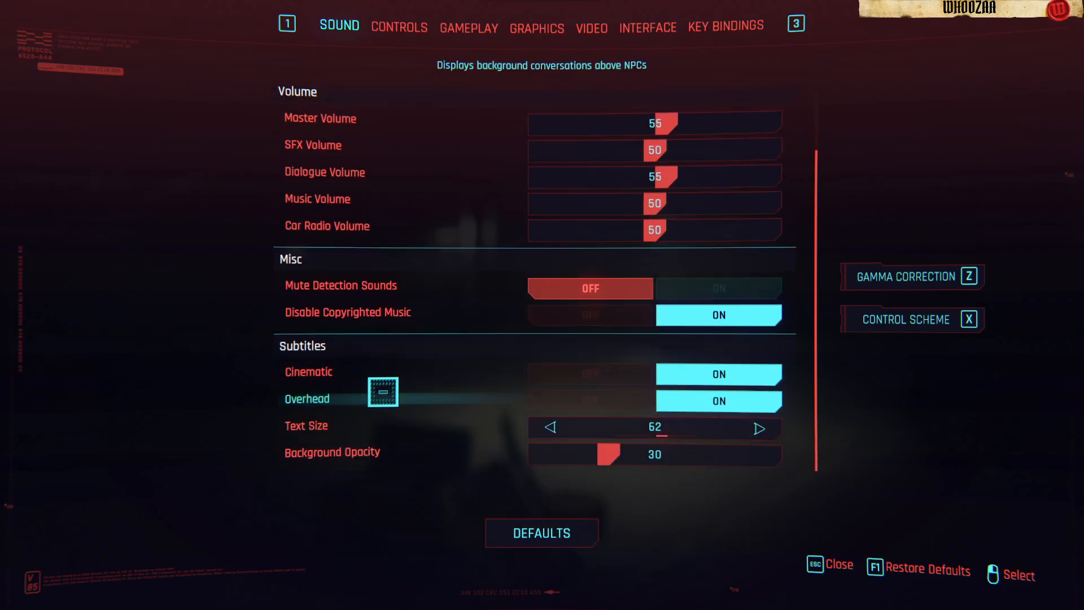
{"action": "scroll", "scroll_direction": "up", "scroll_amount": 3}
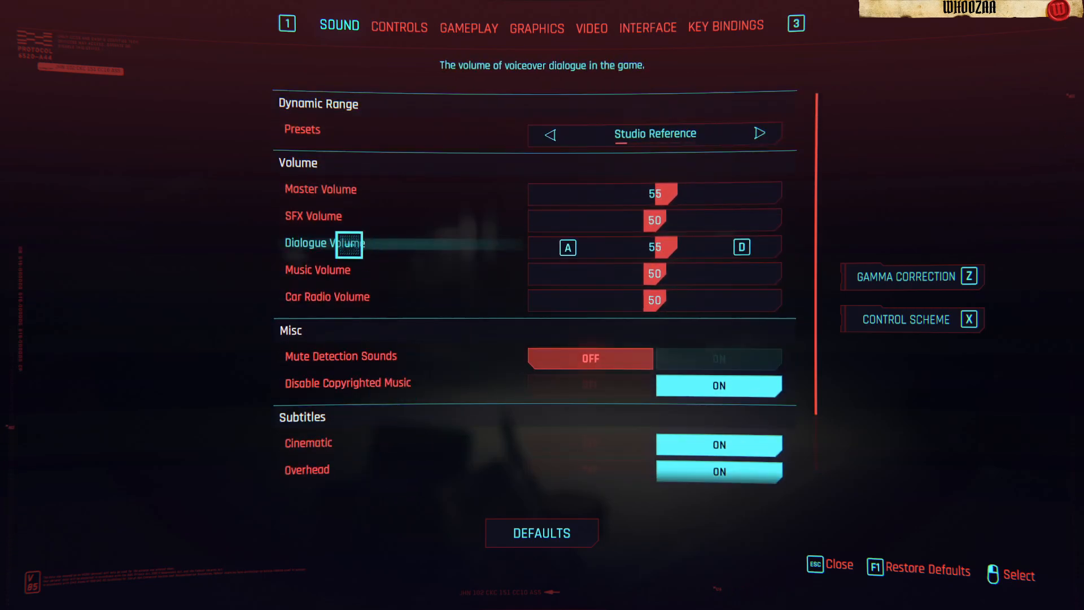
{"action": "scroll", "scroll_direction": "down", "scroll_amount": 3}
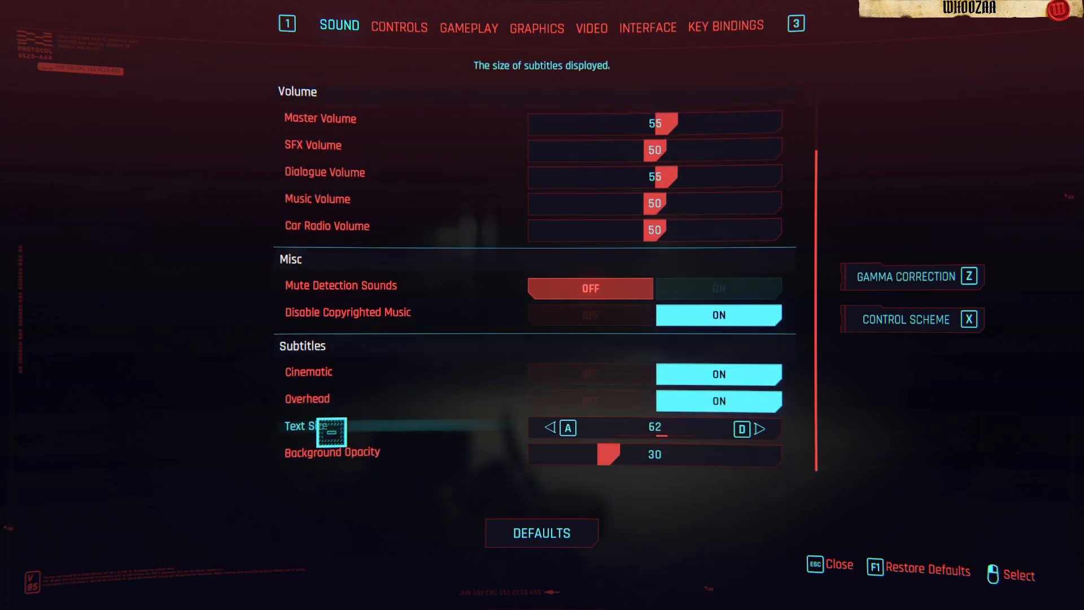
{"action": "scroll", "scroll_direction": "up", "scroll_amount": 3}
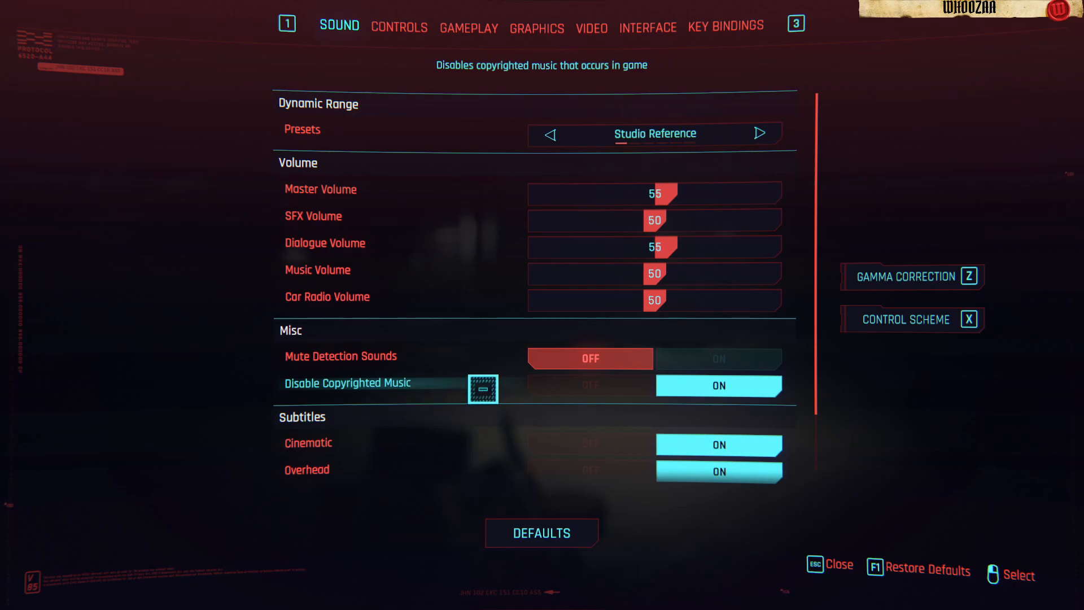
{"action": "mouse_move", "coordinate": [253, 330]}
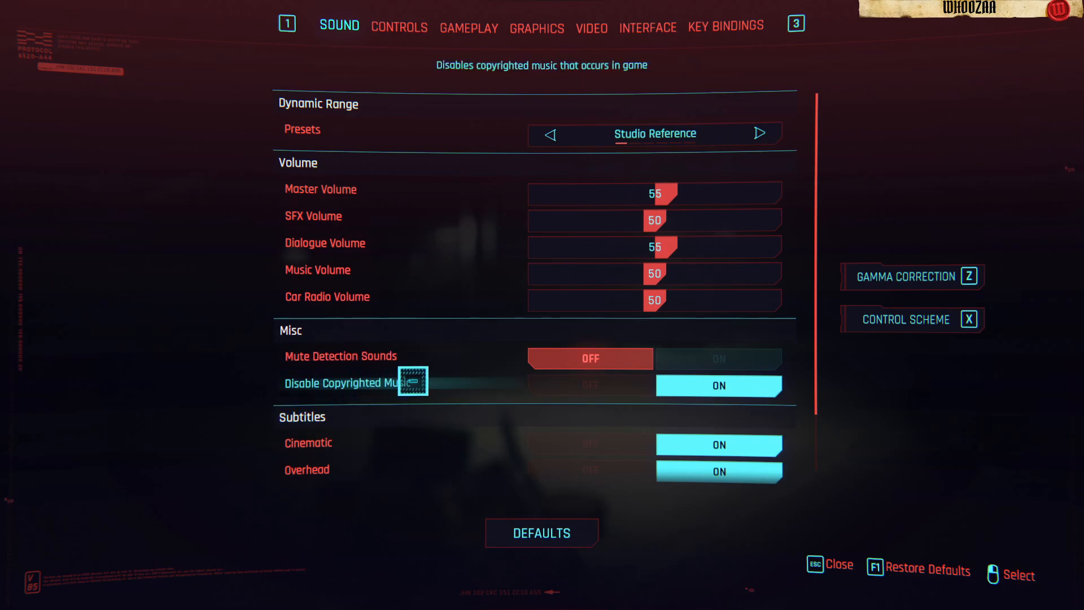
{"action": "mouse_move", "coordinate": [472, 463]}
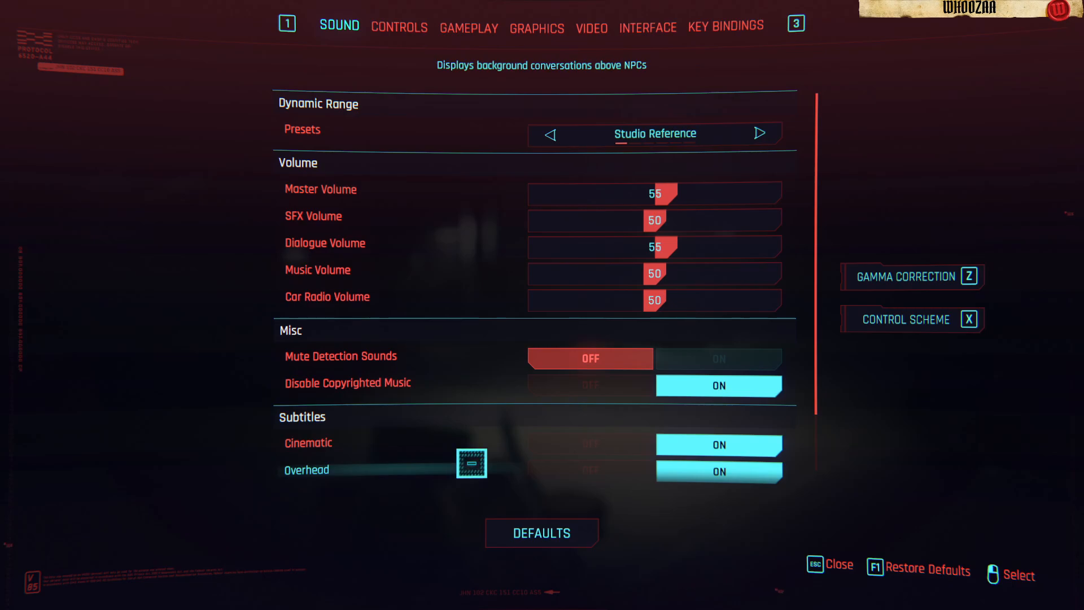
{"action": "mouse_move", "coordinate": [378, 522]}
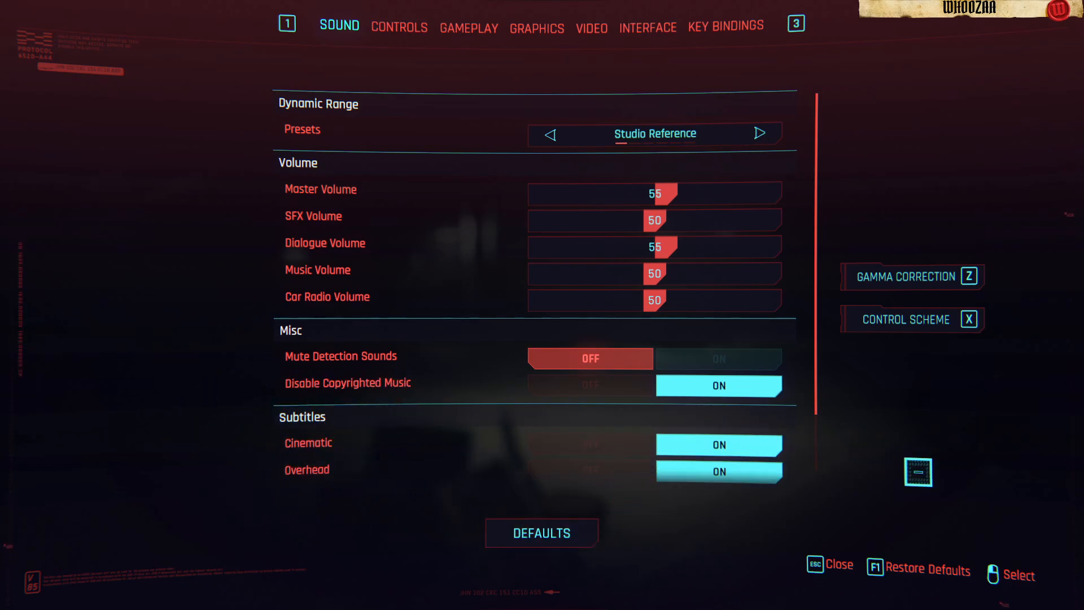
{"action": "mouse_move", "coordinate": [407, 443]}
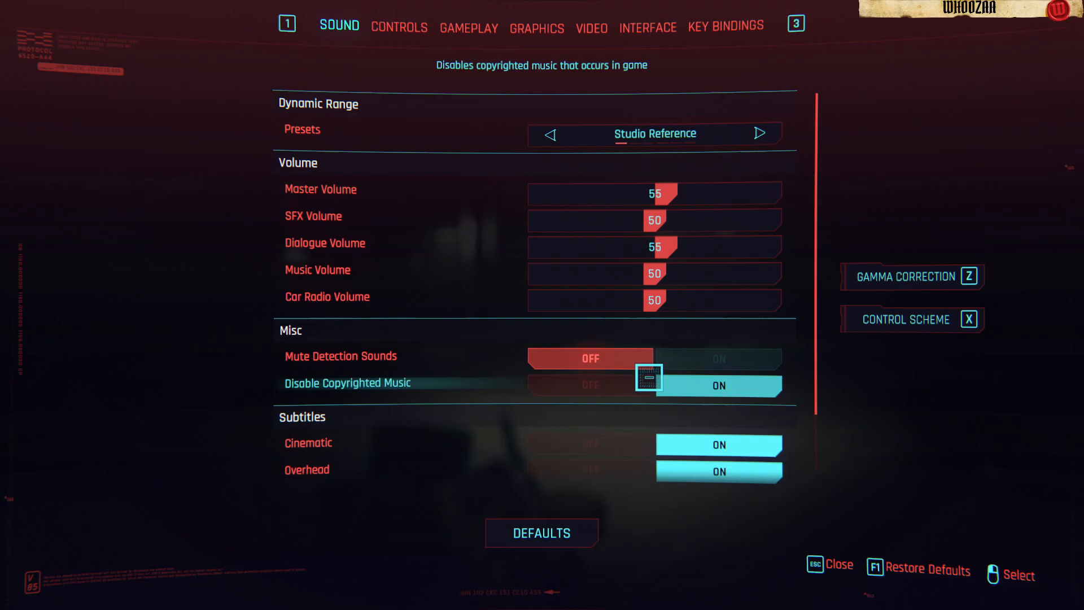
{"action": "mouse_move", "coordinate": [532, 503]}
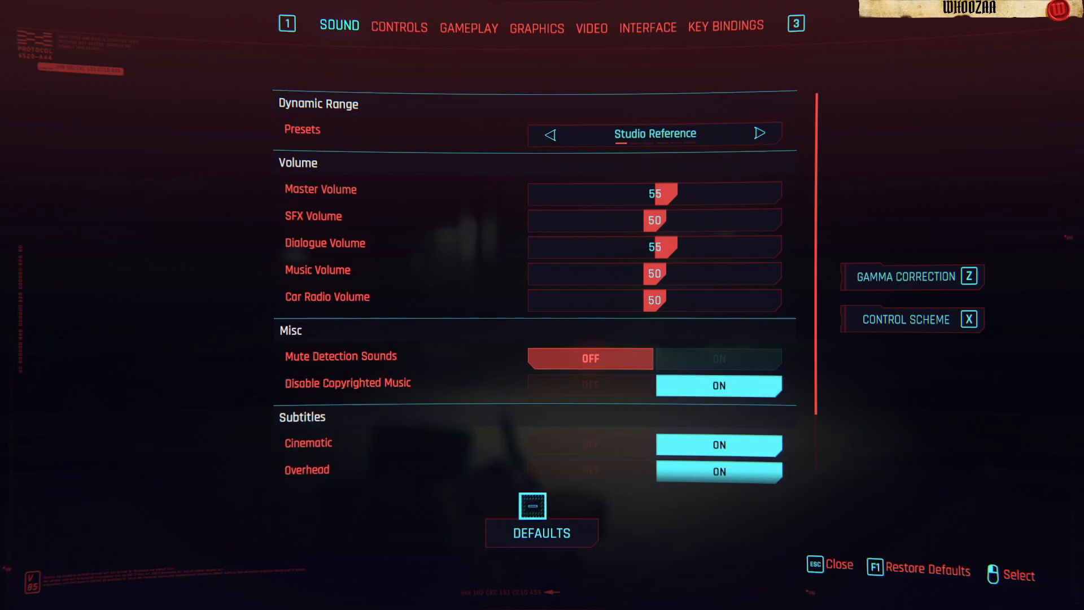
{"action": "mouse_move", "coordinate": [328, 97]}
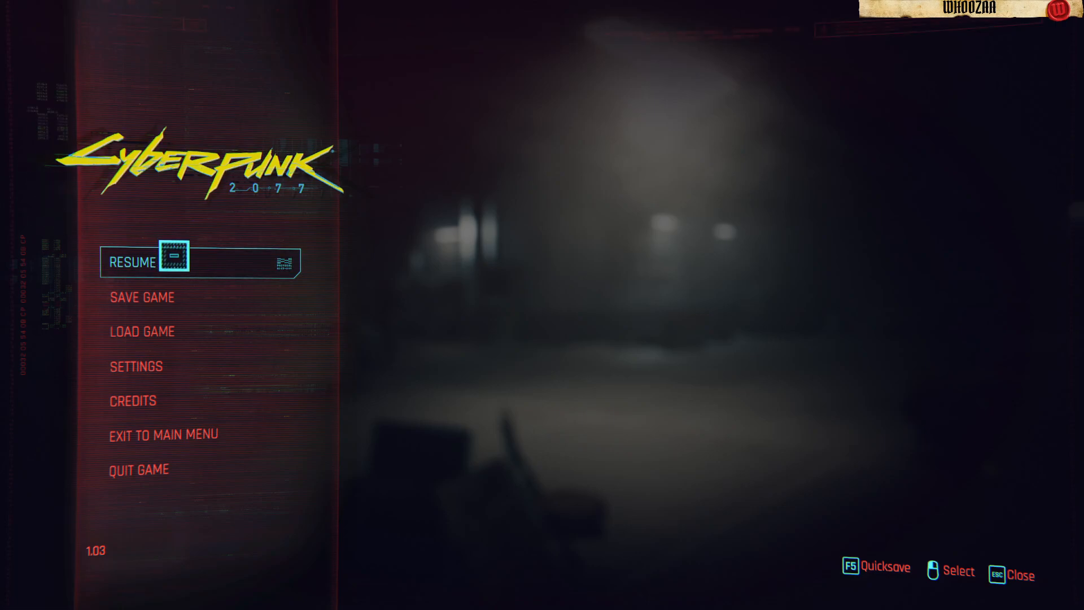
{"action": "mouse_move", "coordinate": [342, 300]}
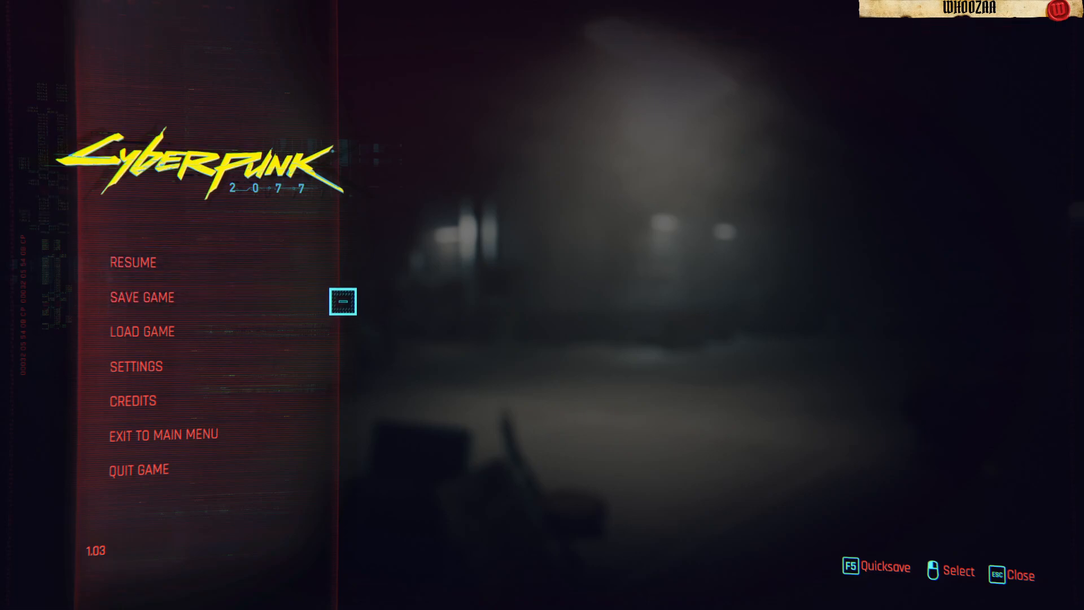
{"action": "mouse_move", "coordinate": [389, 360]}
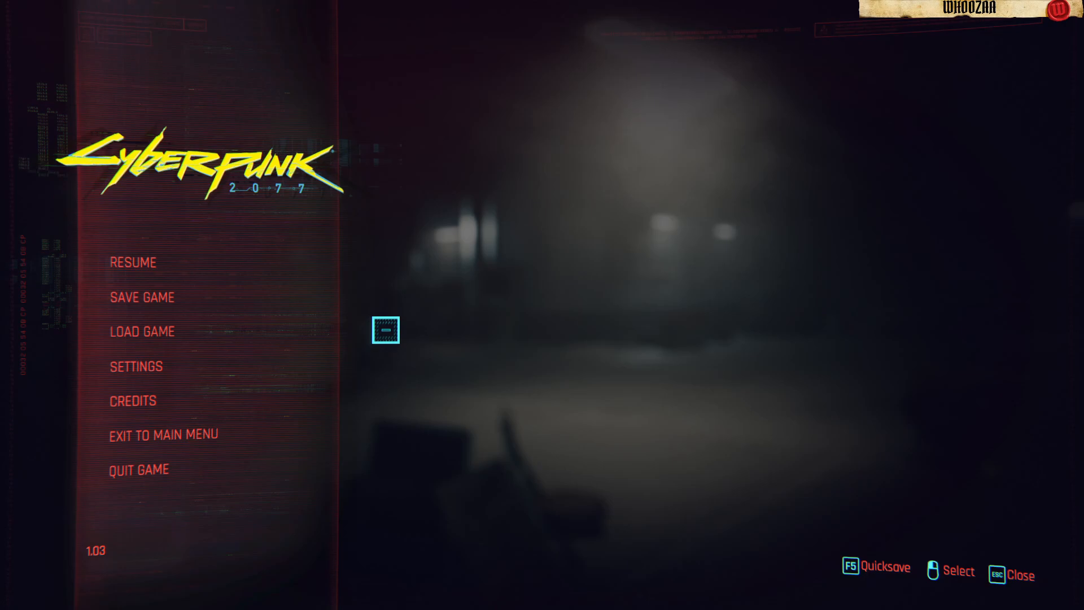
{"action": "mouse_move", "coordinate": [138, 470]}
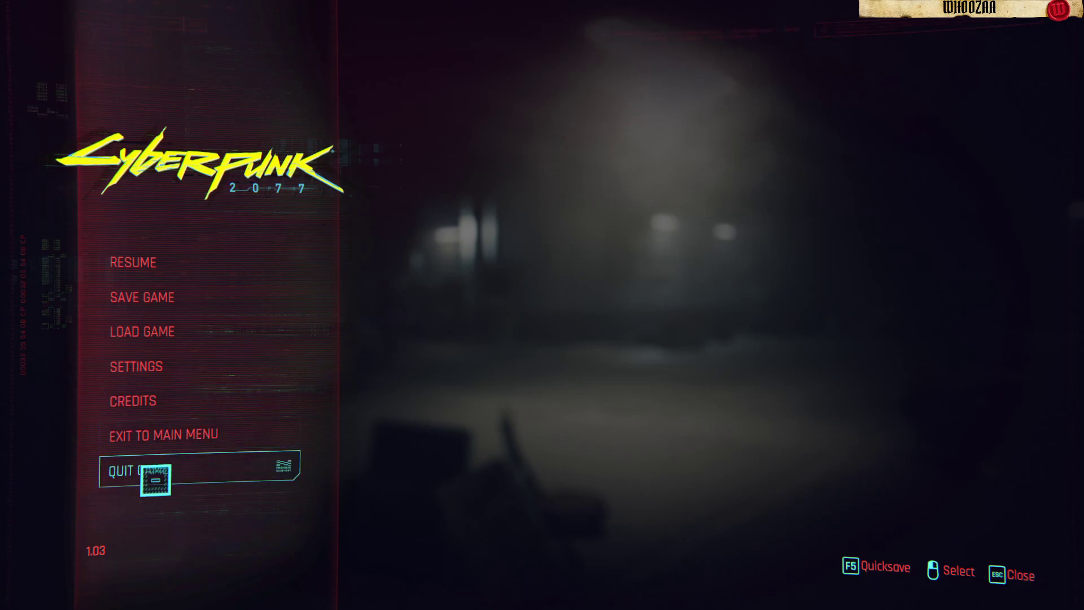